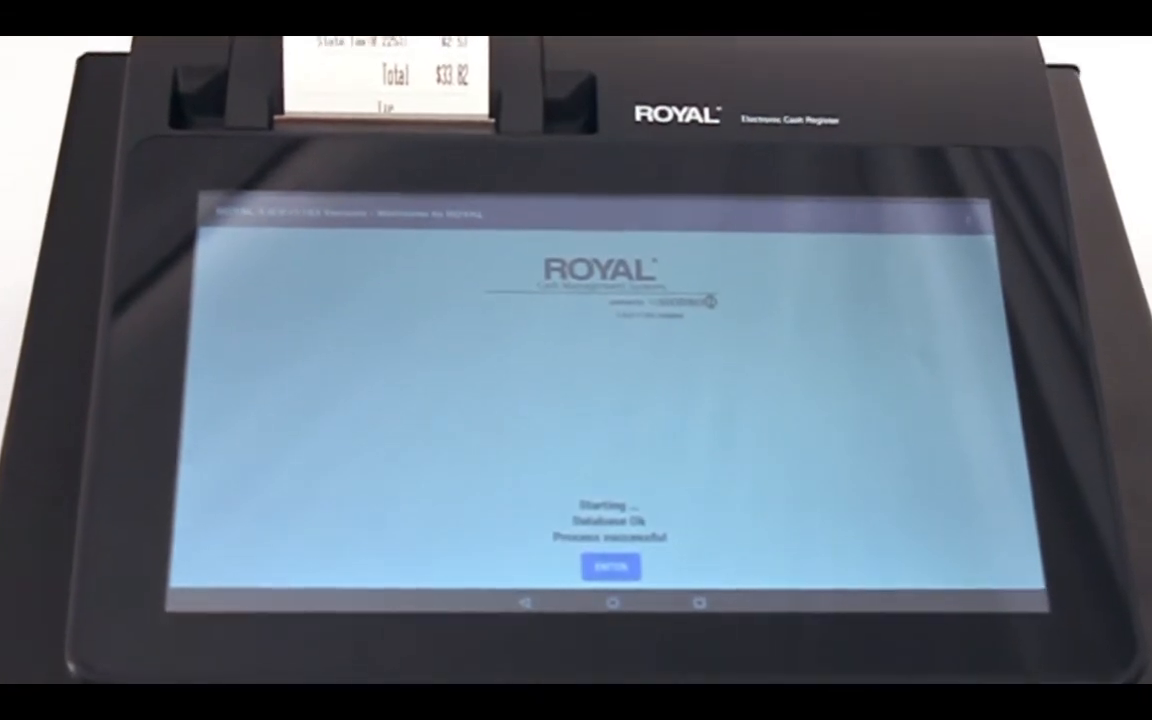
# - Enter the system from the startup screen and open Setup's main settings
pyautogui.click(611, 567)
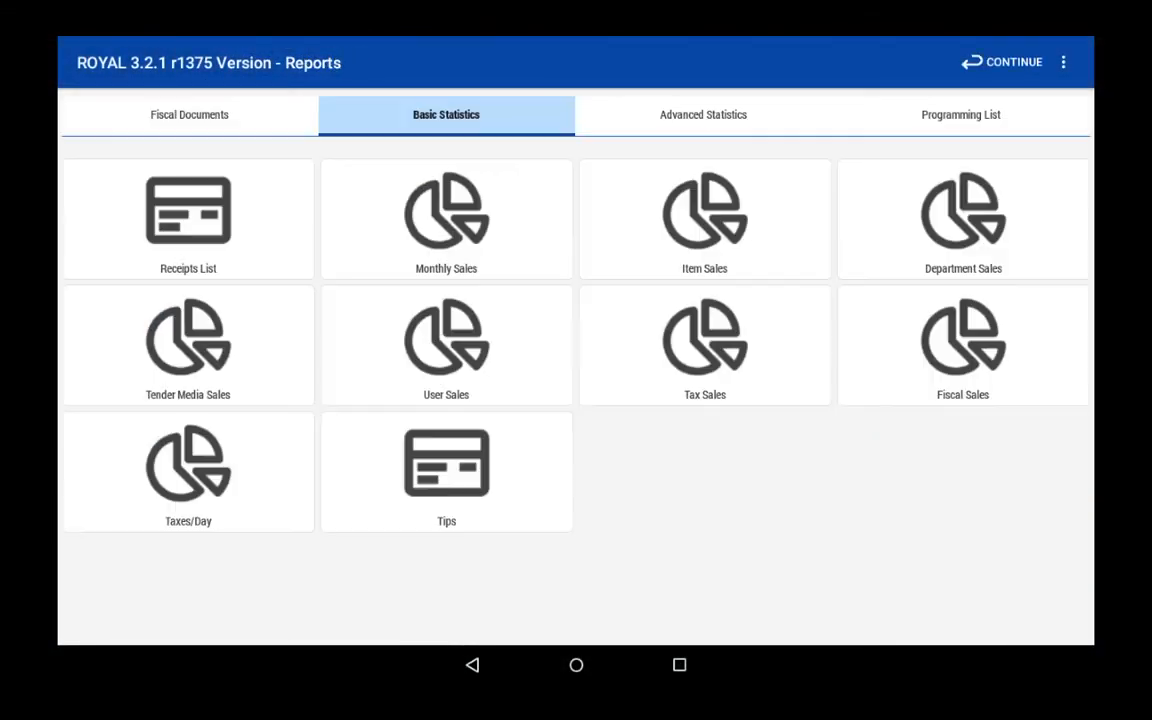
pyautogui.click(446, 345)
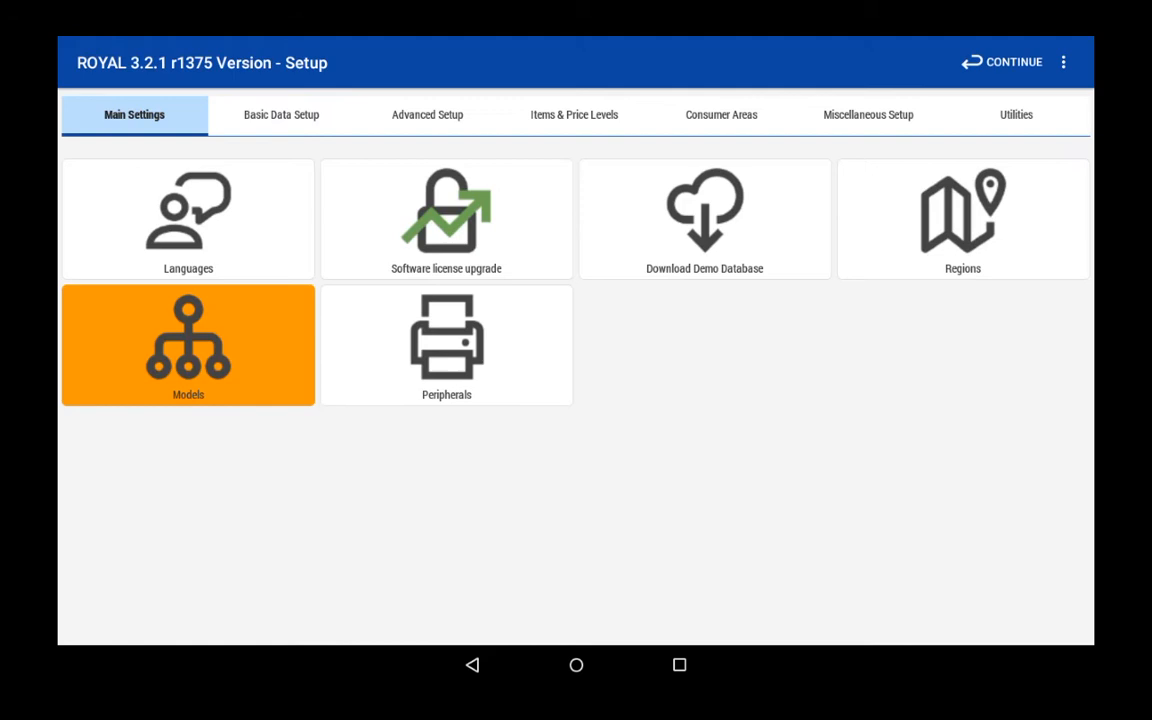
# - Set the business model to Table service and save a new Beer item with State Tax
pyautogui.click(188, 345)
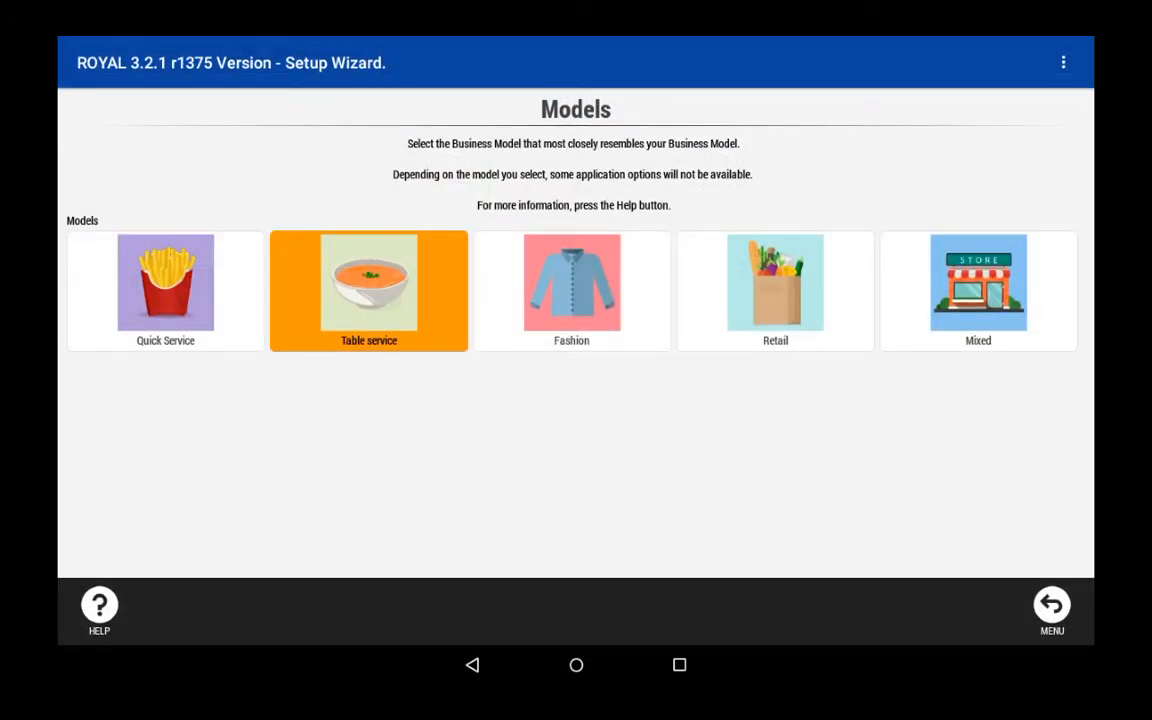
pyautogui.click(368, 290)
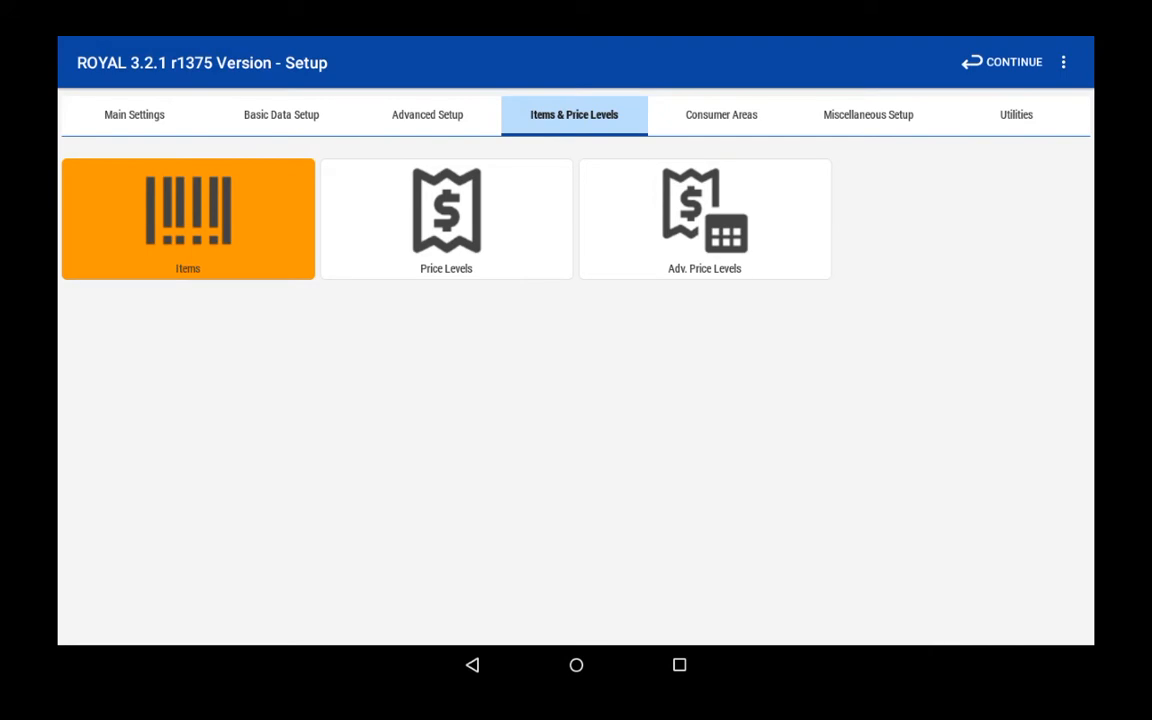
pyautogui.click(187, 218)
pyautogui.write('2')
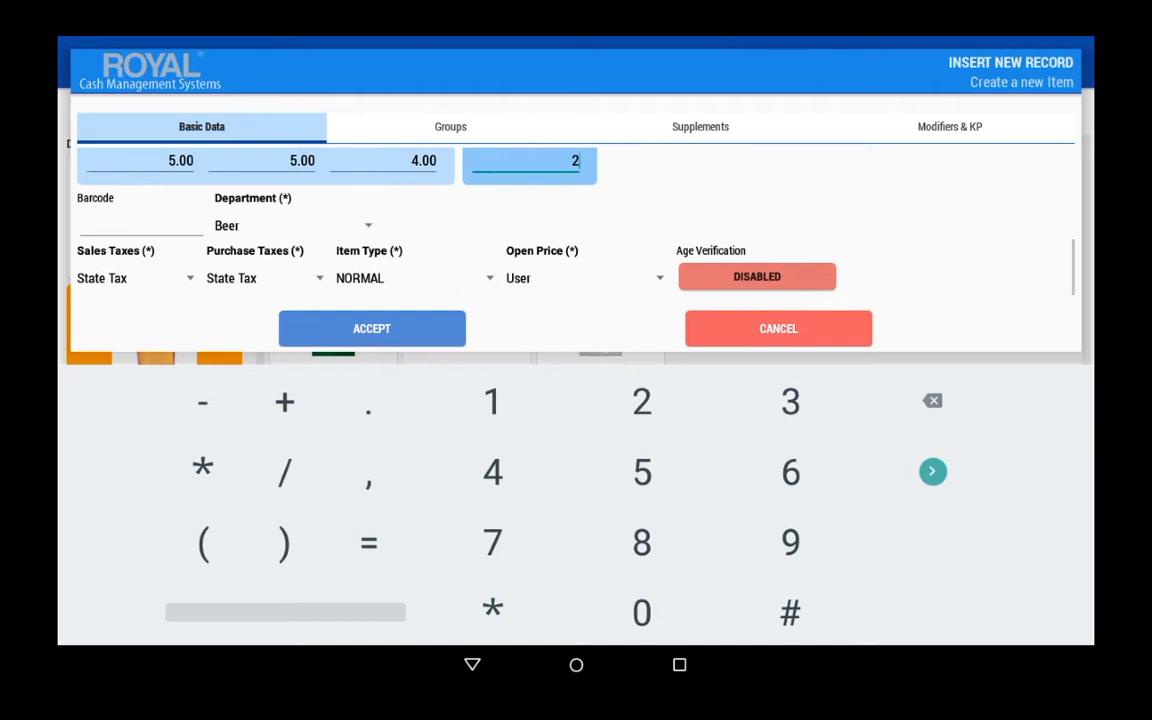
pyautogui.click(757, 276)
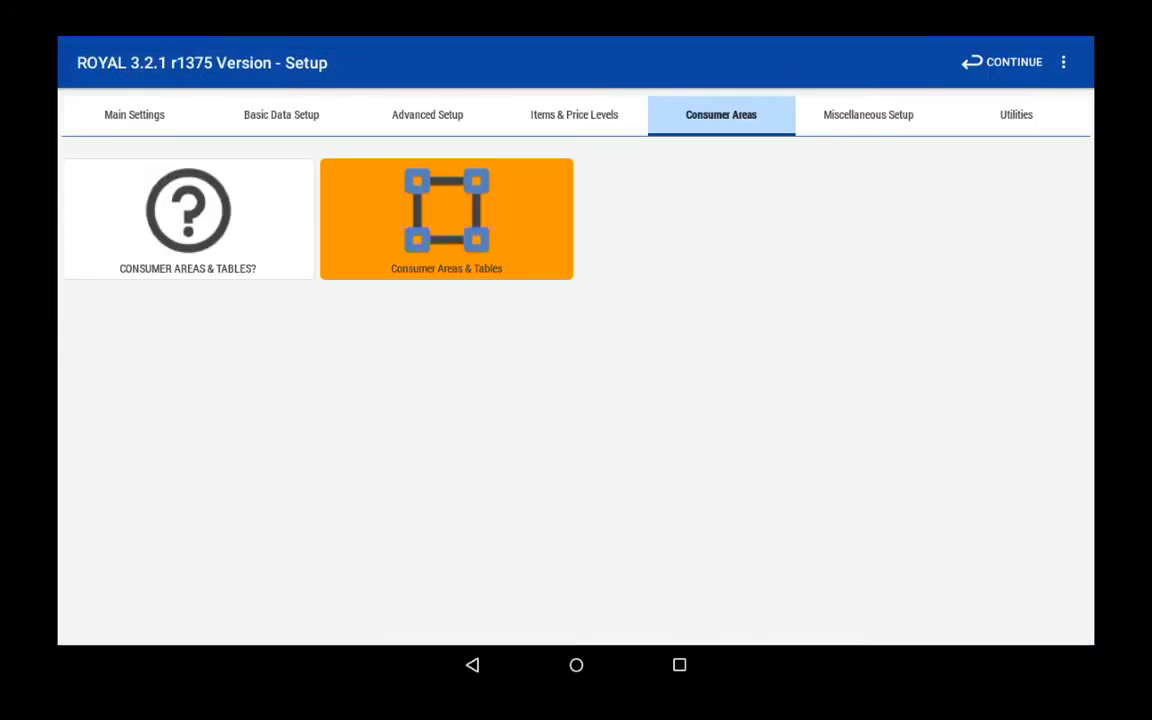
# - Save a Bar consumer area with Take Away pricing and view the Terrace's 15 tables
pyautogui.click(446, 218)
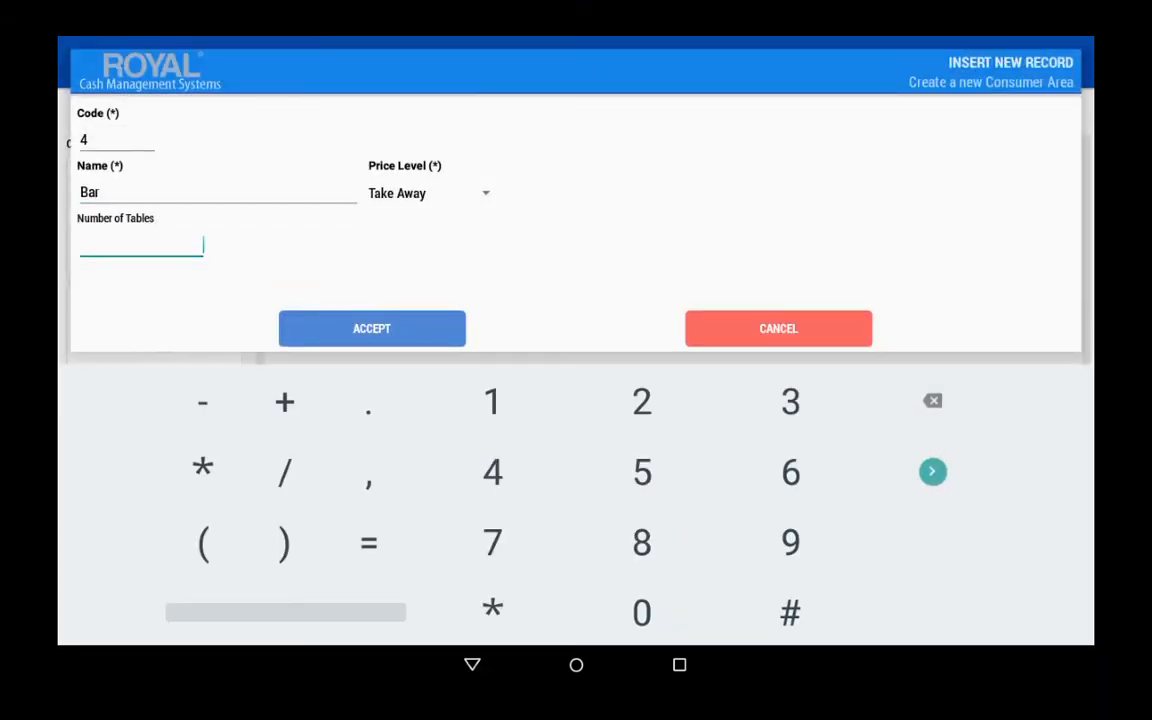
pyautogui.click(371, 328)
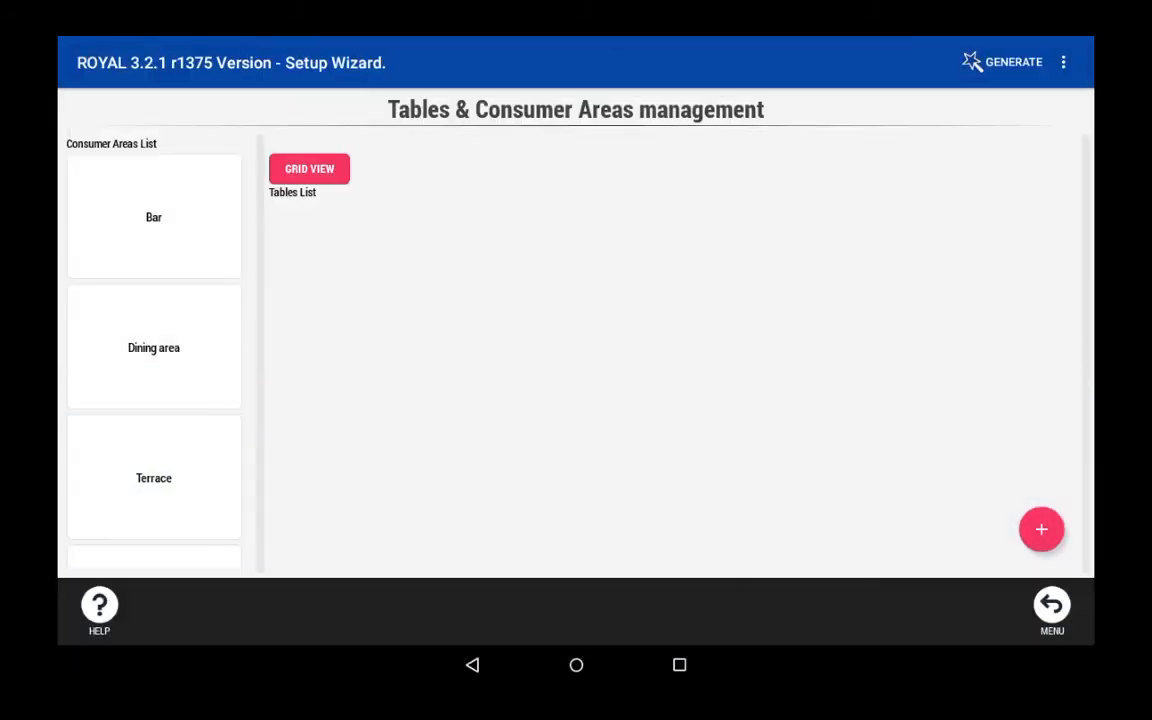
pyautogui.click(153, 477)
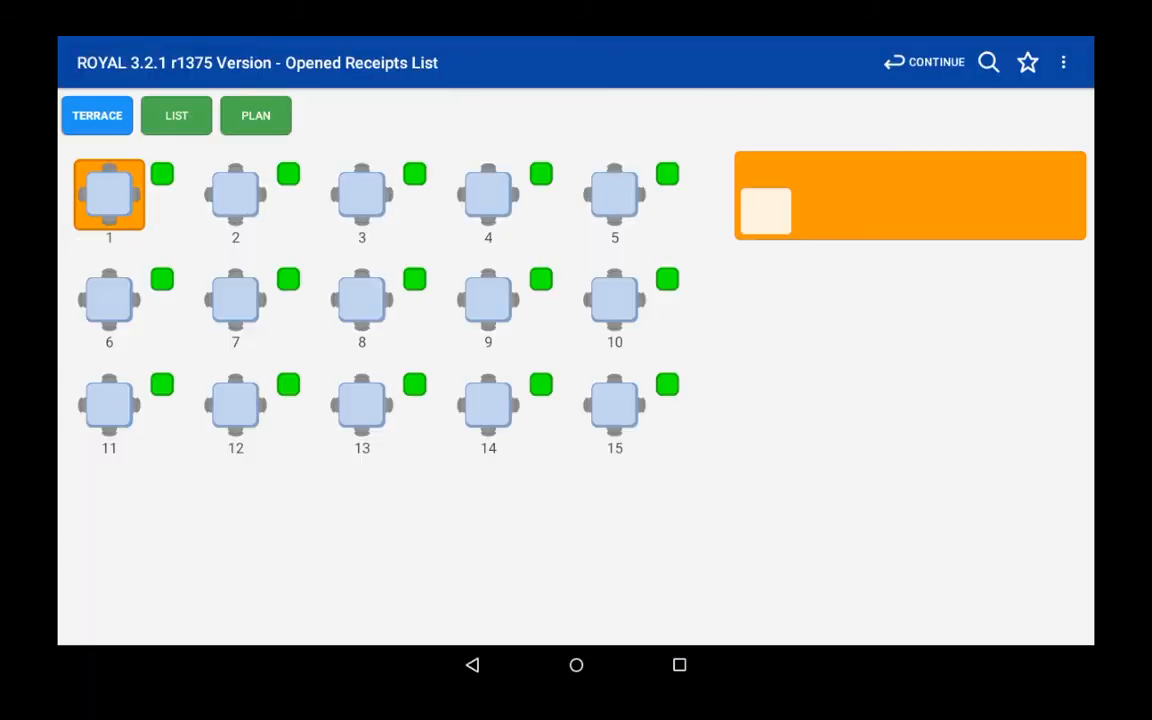
# - Ring up table 1: a rare T-Bone Steak with French Fries and a large Draft Beer
pyautogui.click(109, 194)
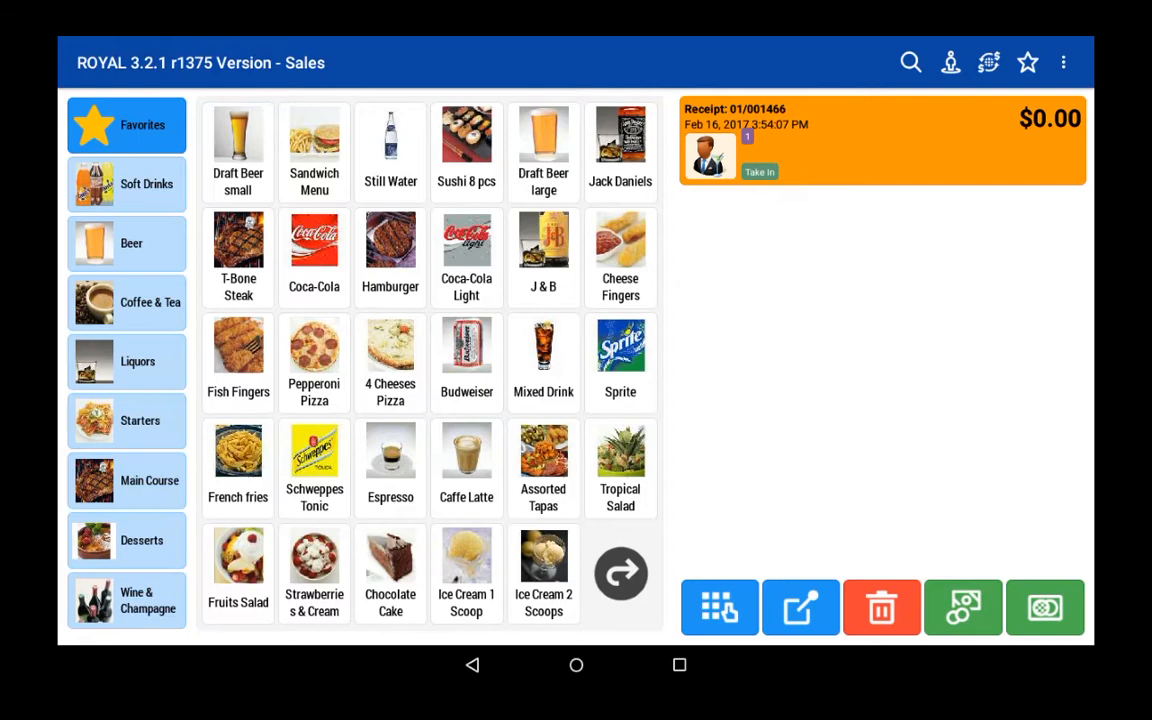
pyautogui.click(238, 245)
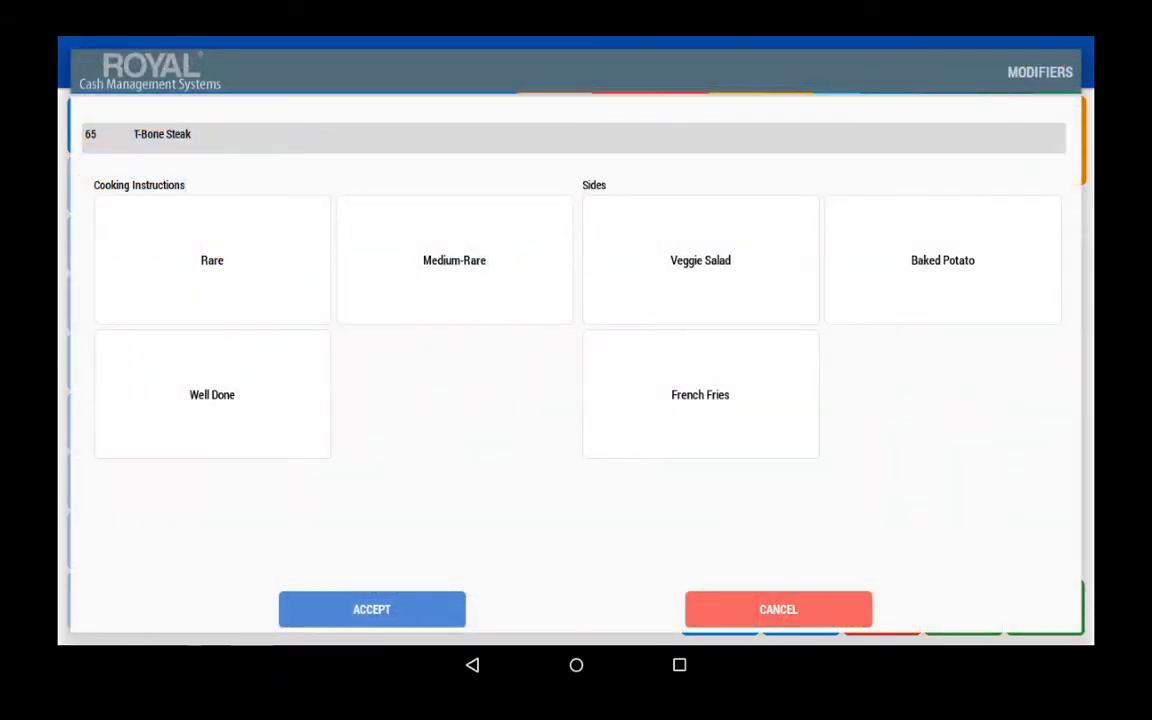
pyautogui.click(371, 609)
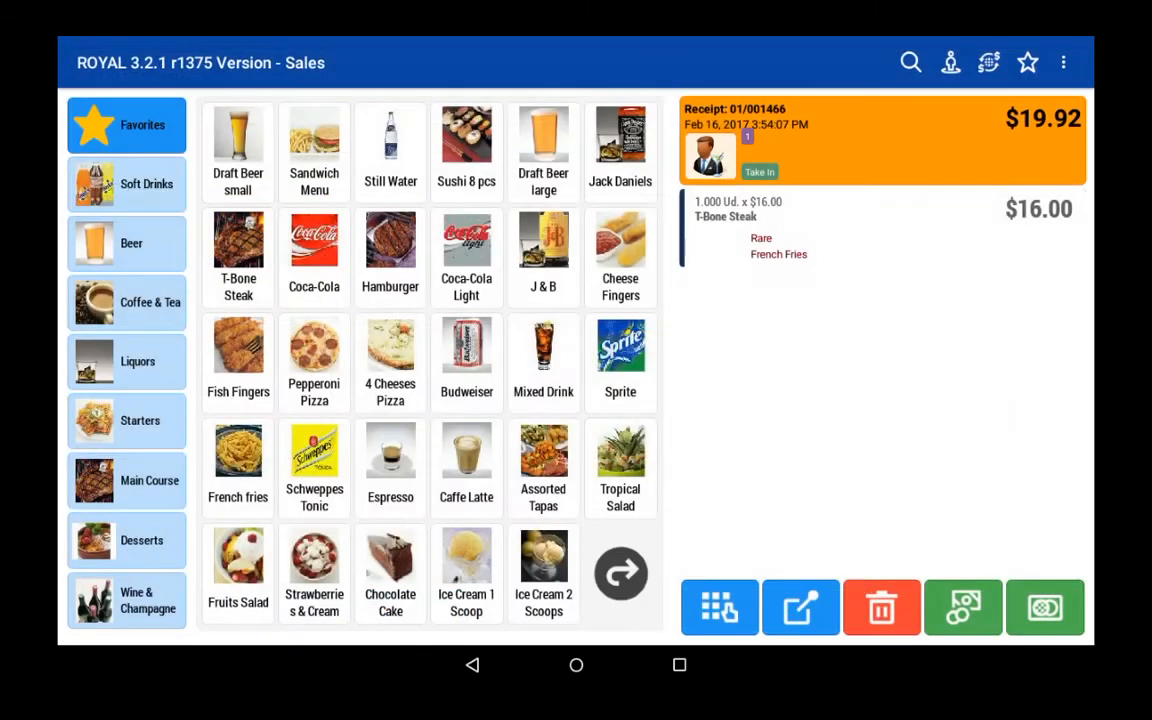
pyautogui.click(543, 150)
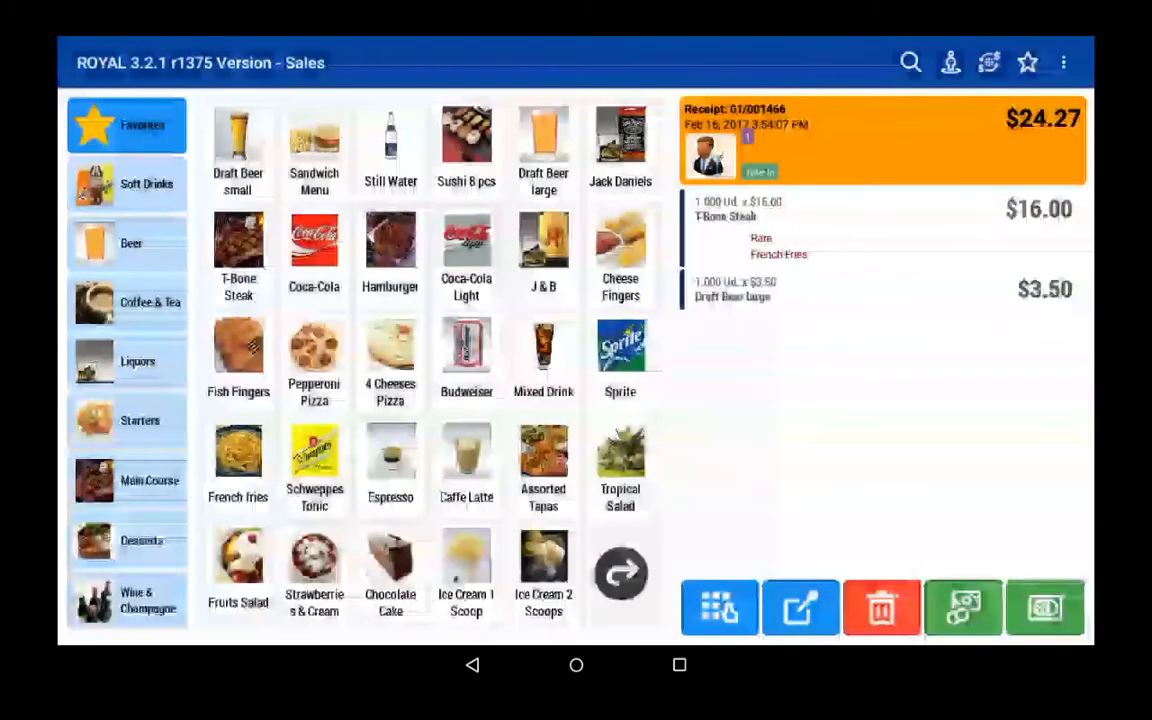
pyautogui.click(1046, 608)
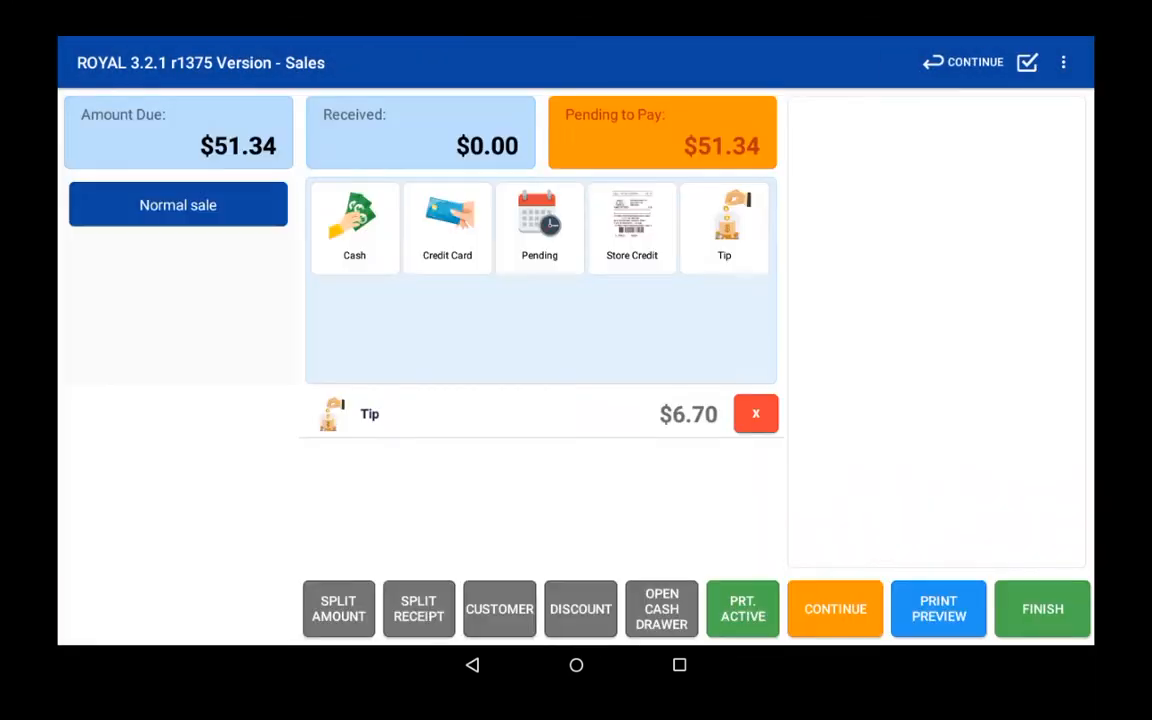
# - Choose Cash as the payment method for the $51.34 bill, keying in 21.34
pyautogui.click(354, 227)
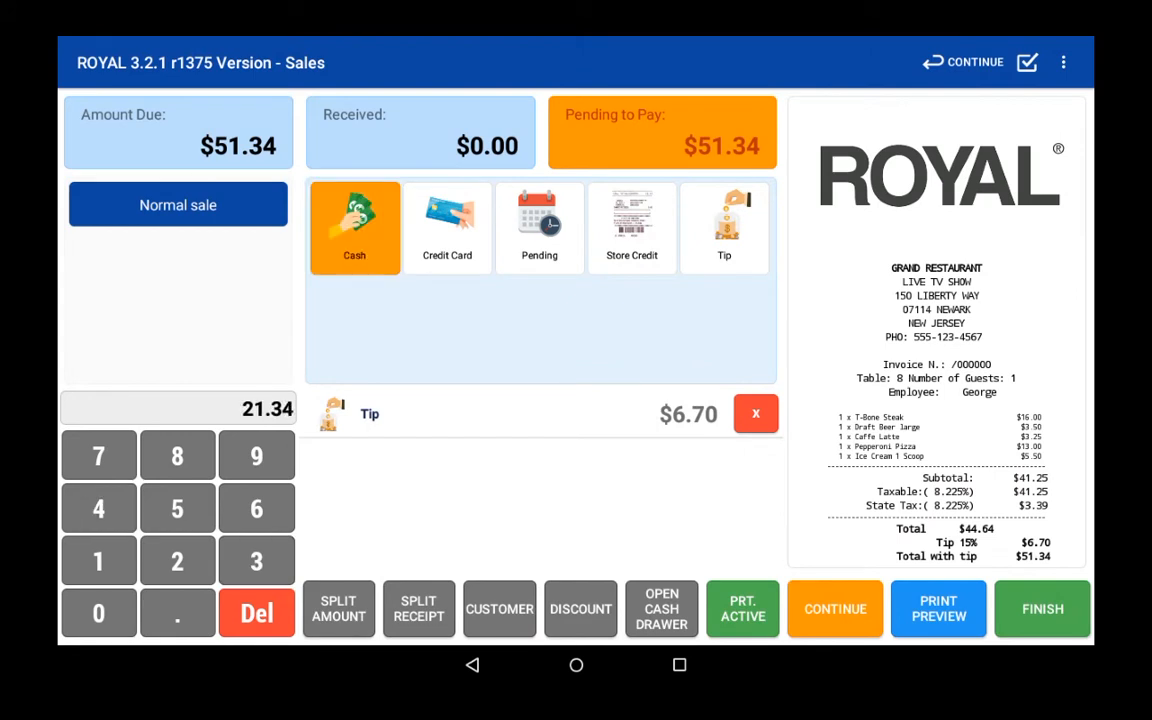